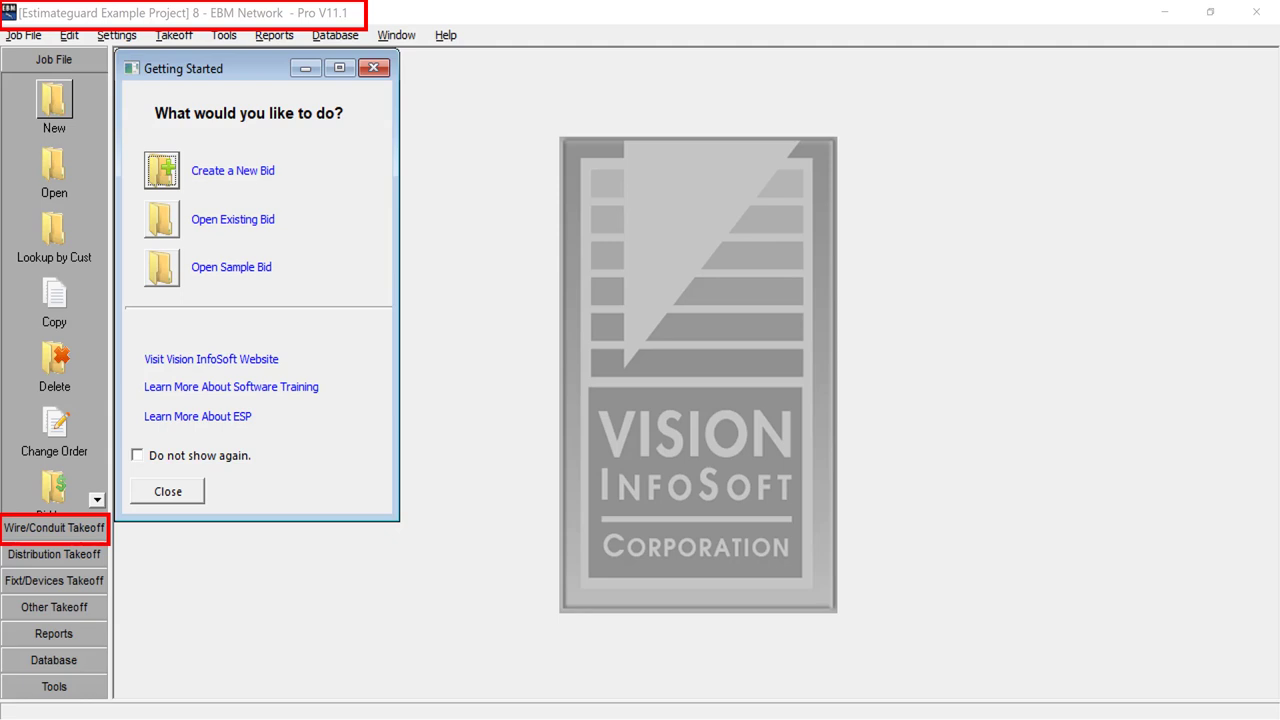
Start a Branch Circuits takeoff from the Wire/Conduit Takeoff sidebar.
click(54, 528)
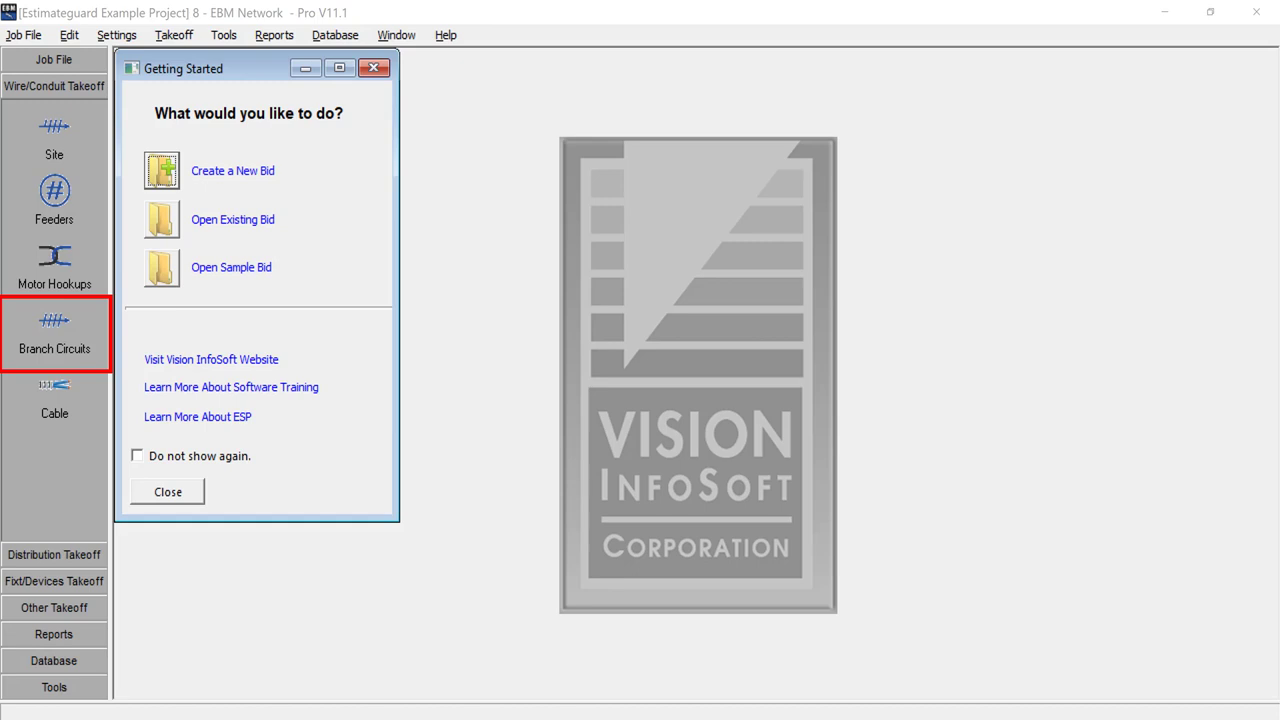
click(54, 330)
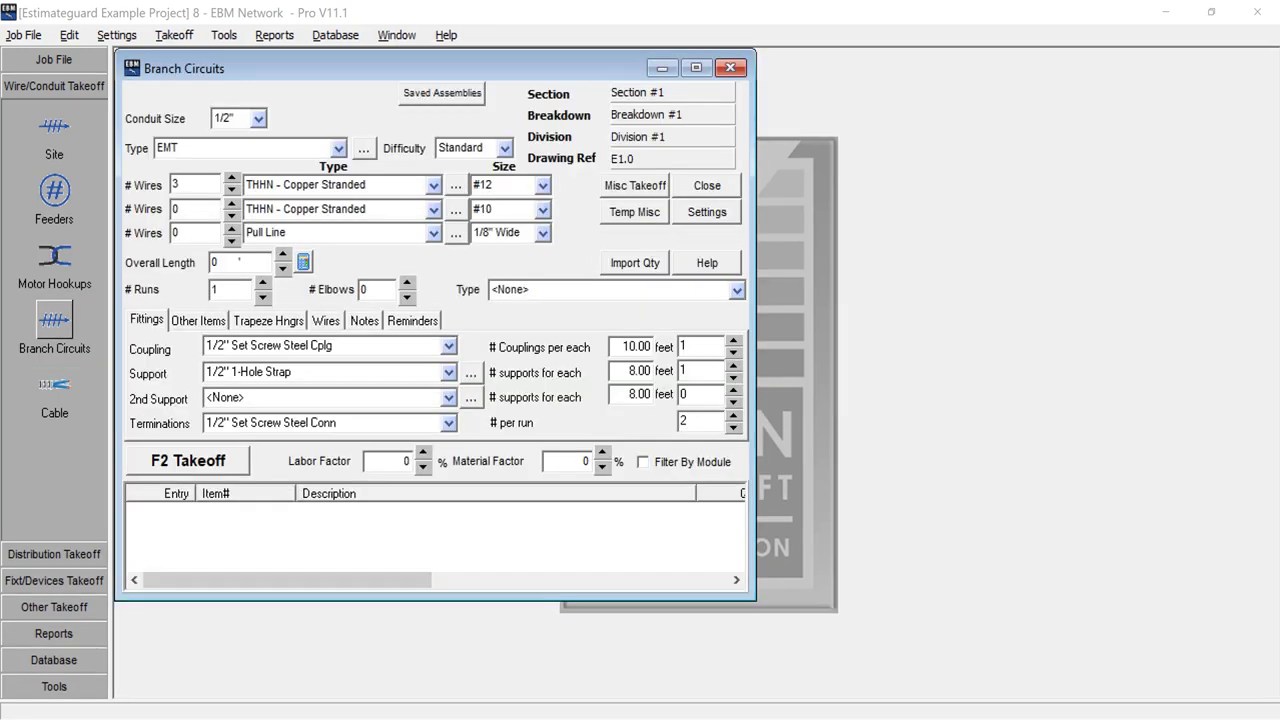
click(508, 148)
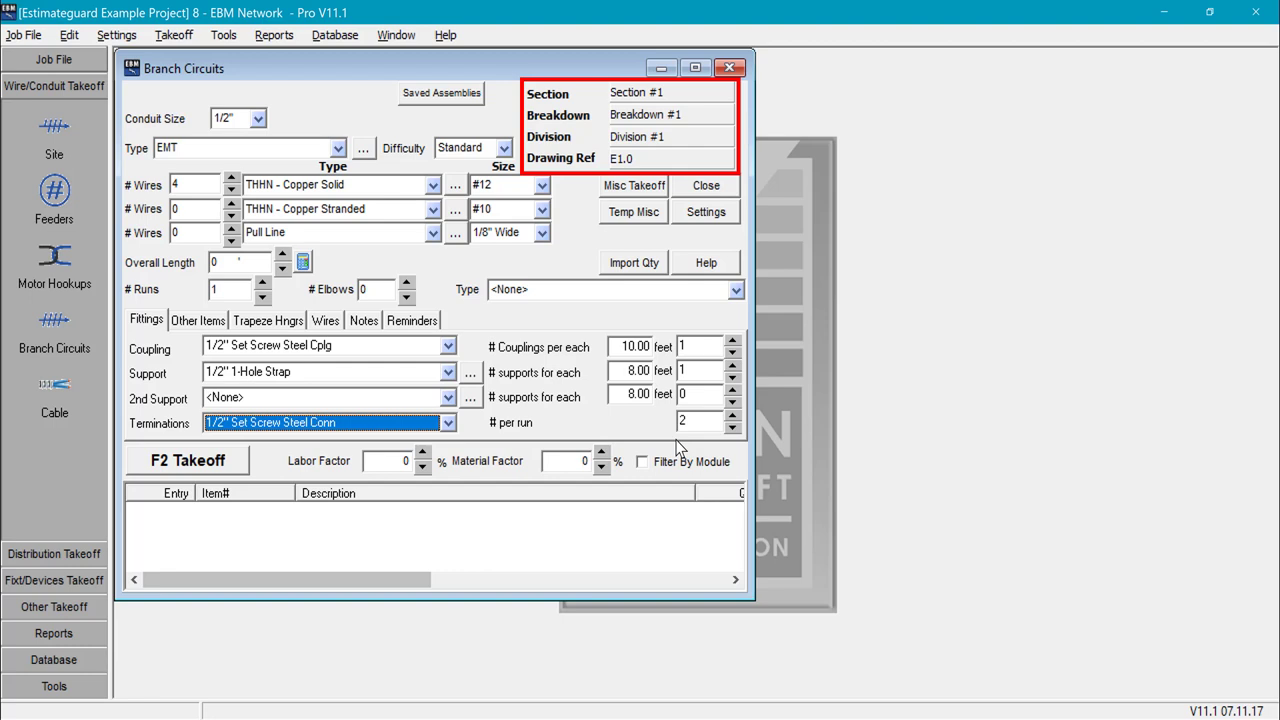
click(704, 262)
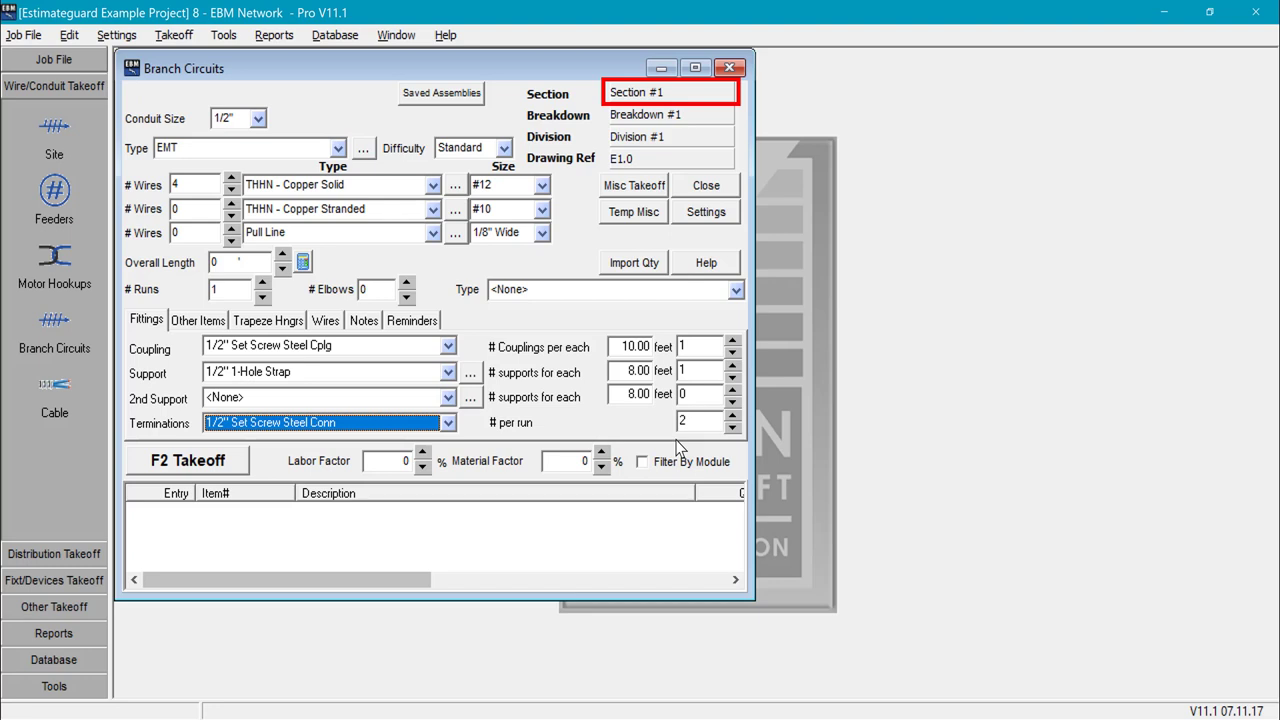
Bring up the job Section list and begin editing Section #1.
click(668, 92)
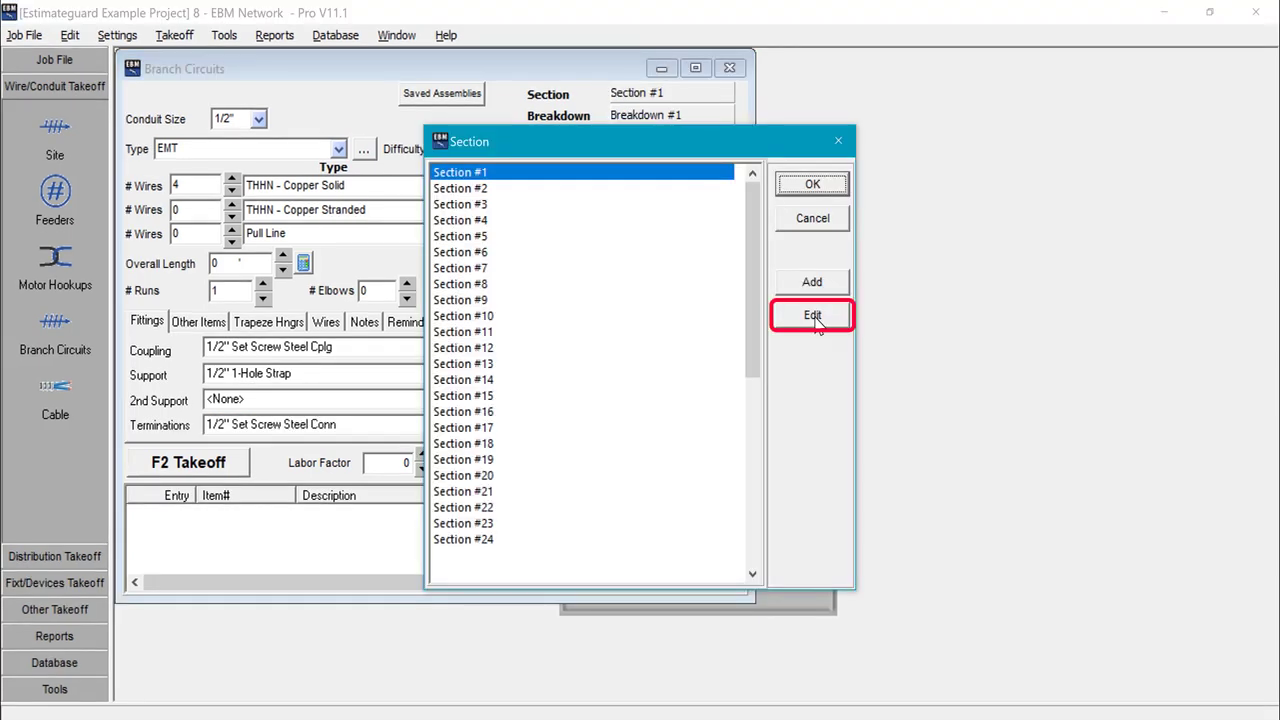
click(812, 316)
text(2)
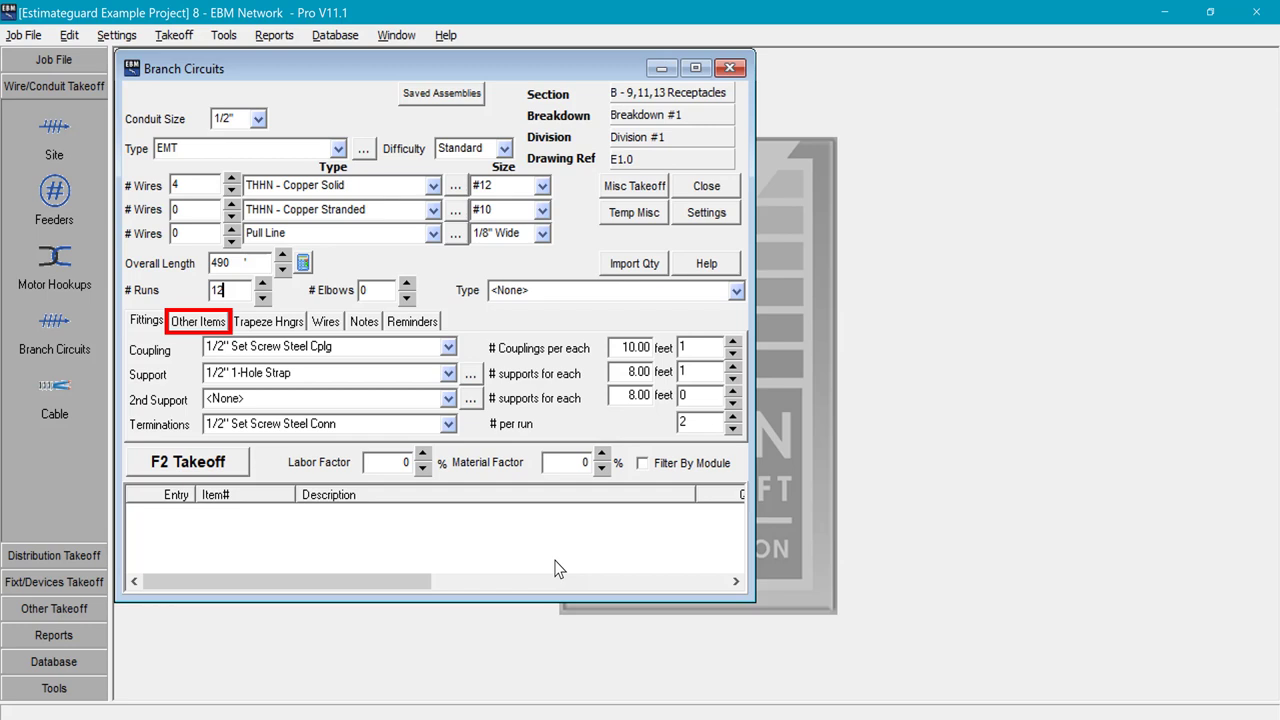
Add 12 Receptacles-Flush Wood/Metal Stud, 20A duplex spec grade with SS plate, to Other Items.
click(196, 320)
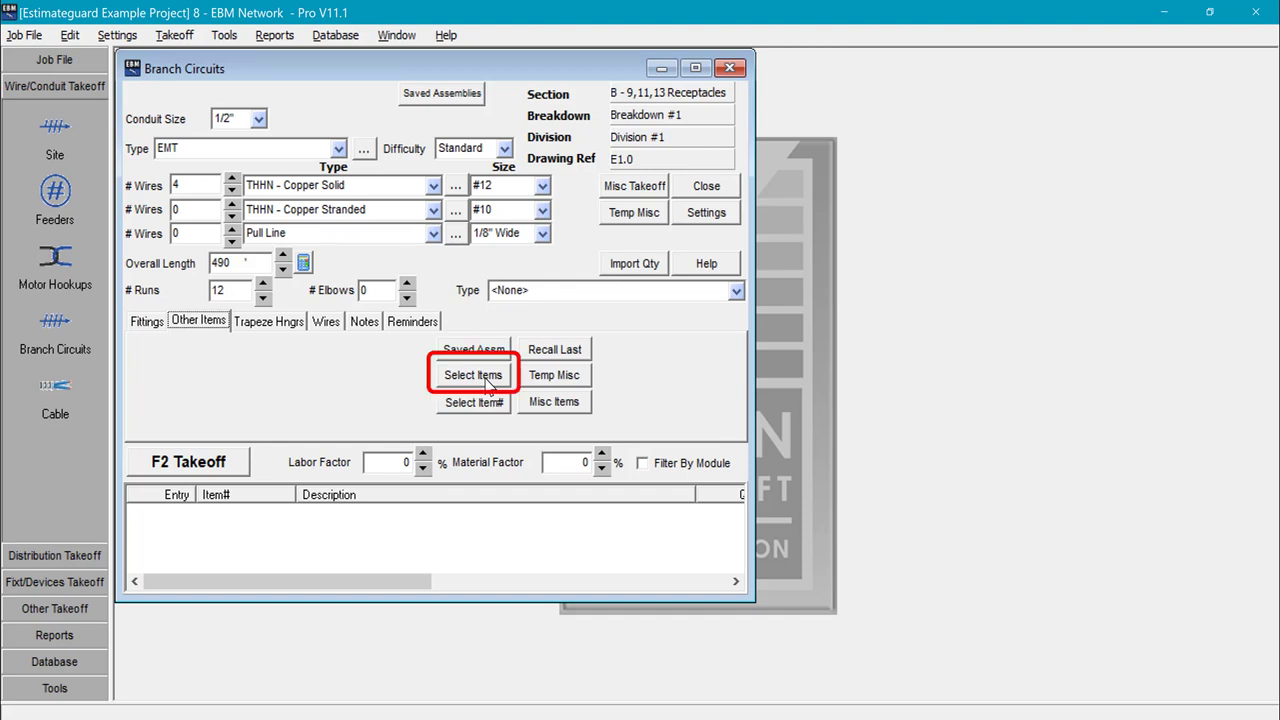
click(472, 374)
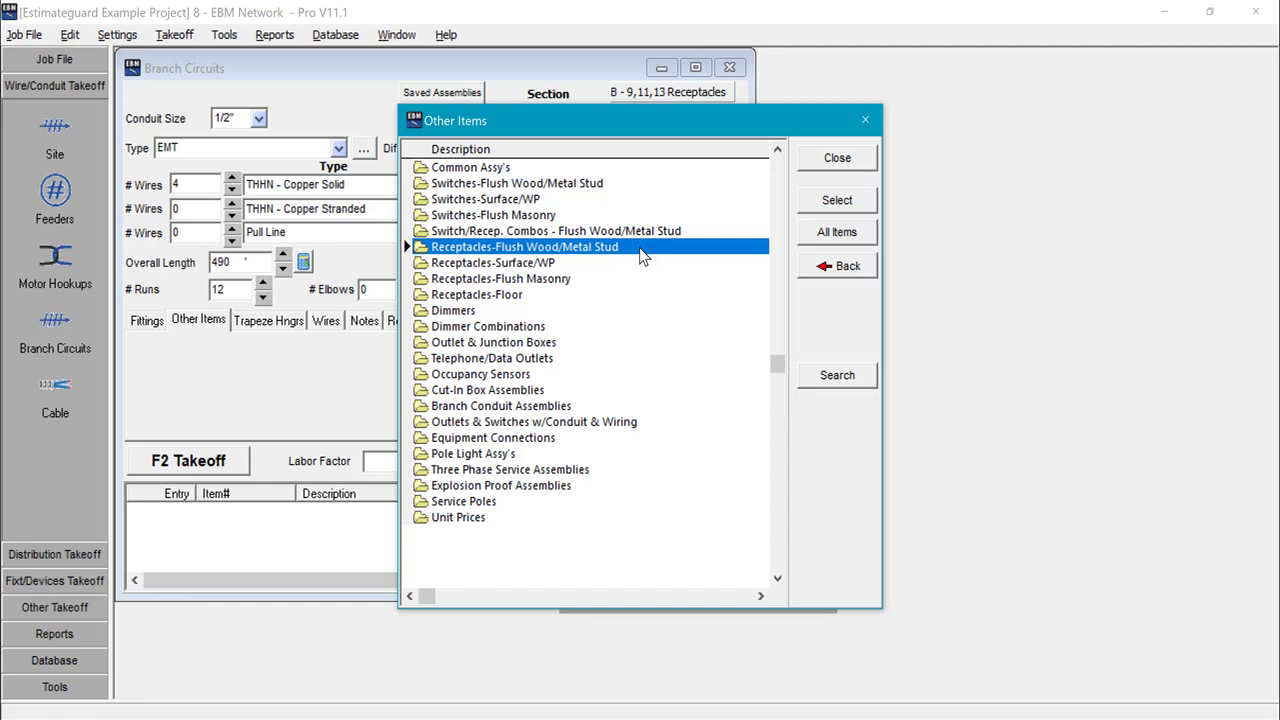
double_click(524, 246)
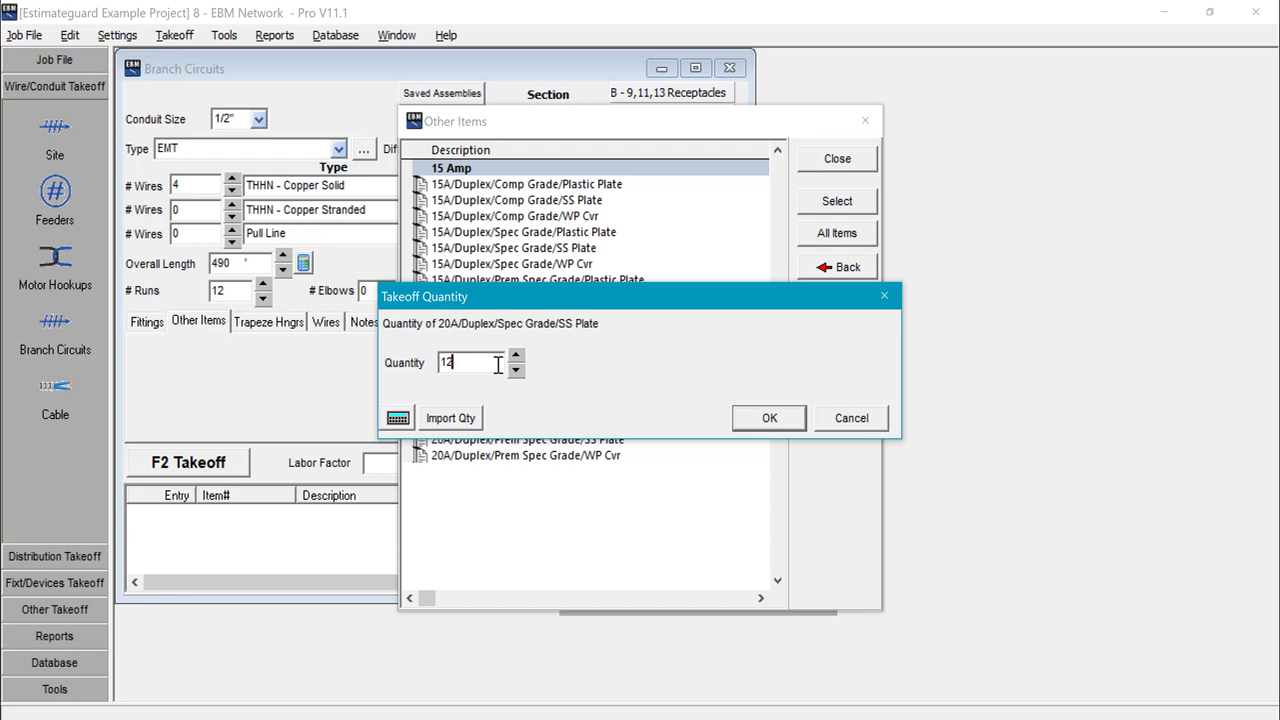
mouse_move(768, 418)
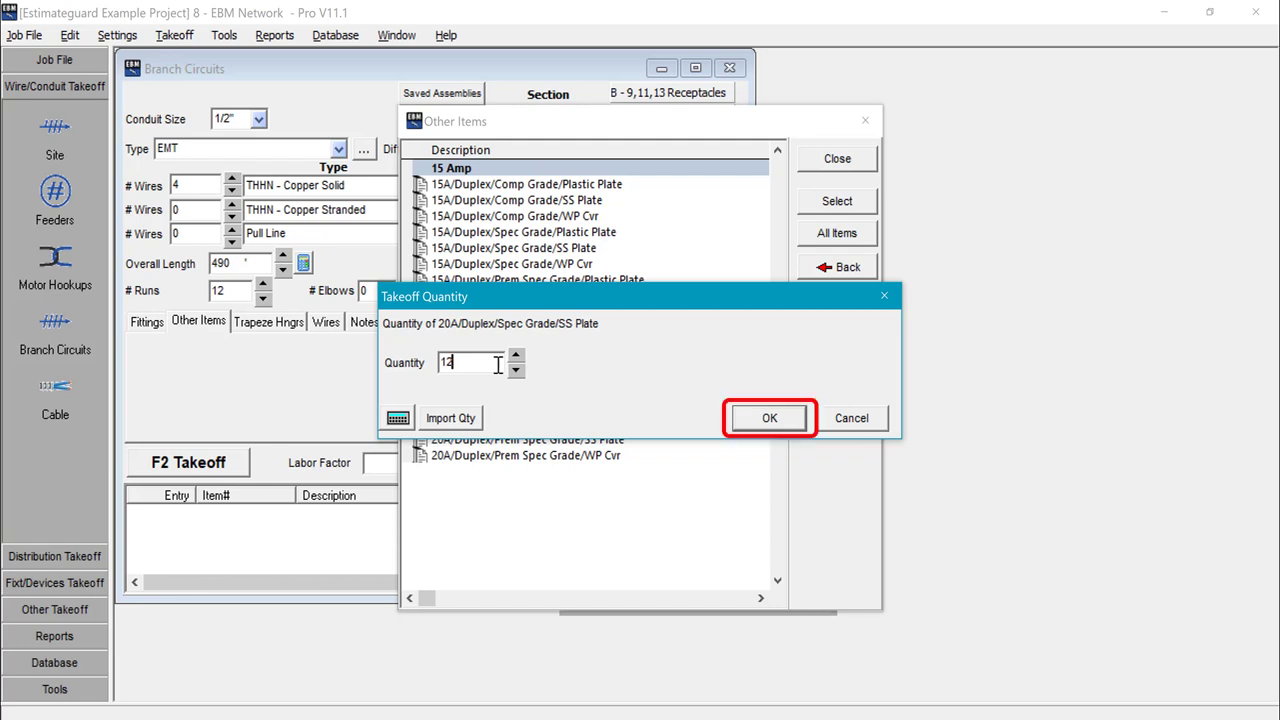
click(768, 418)
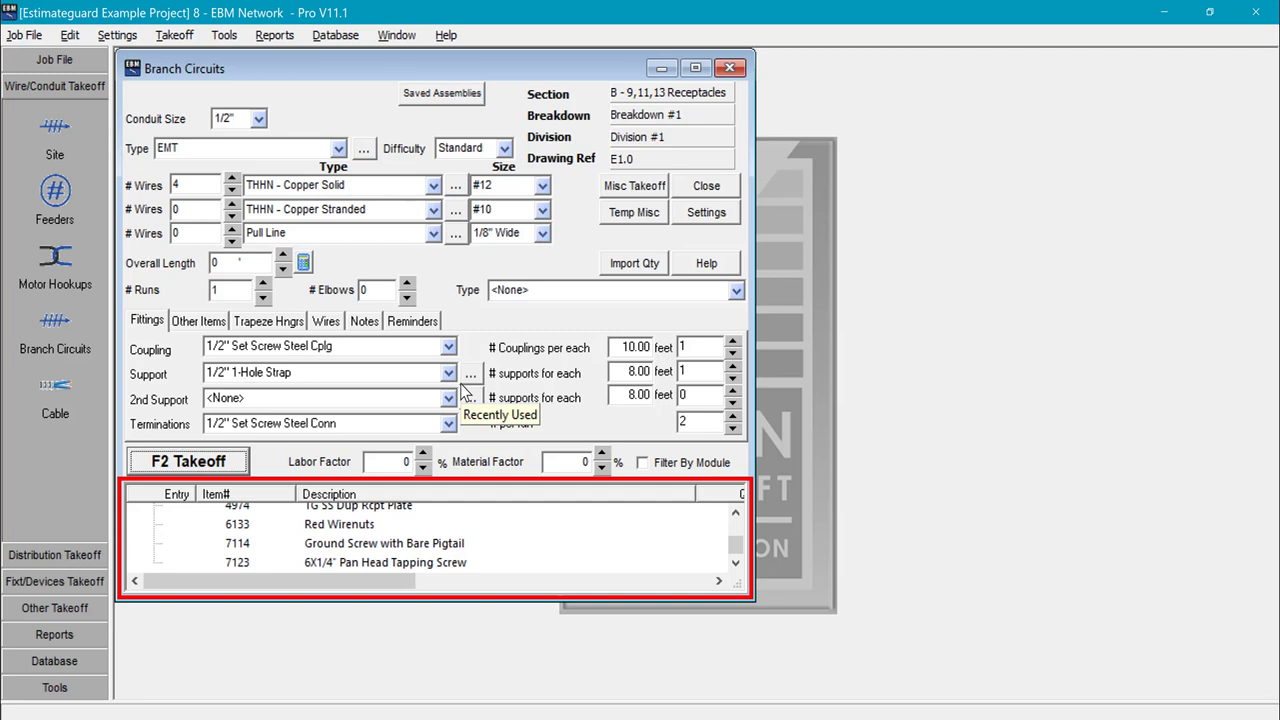
Commit the receptacle branch circuit so its plates, wirenuts and screws list as entries.
click(188, 460)
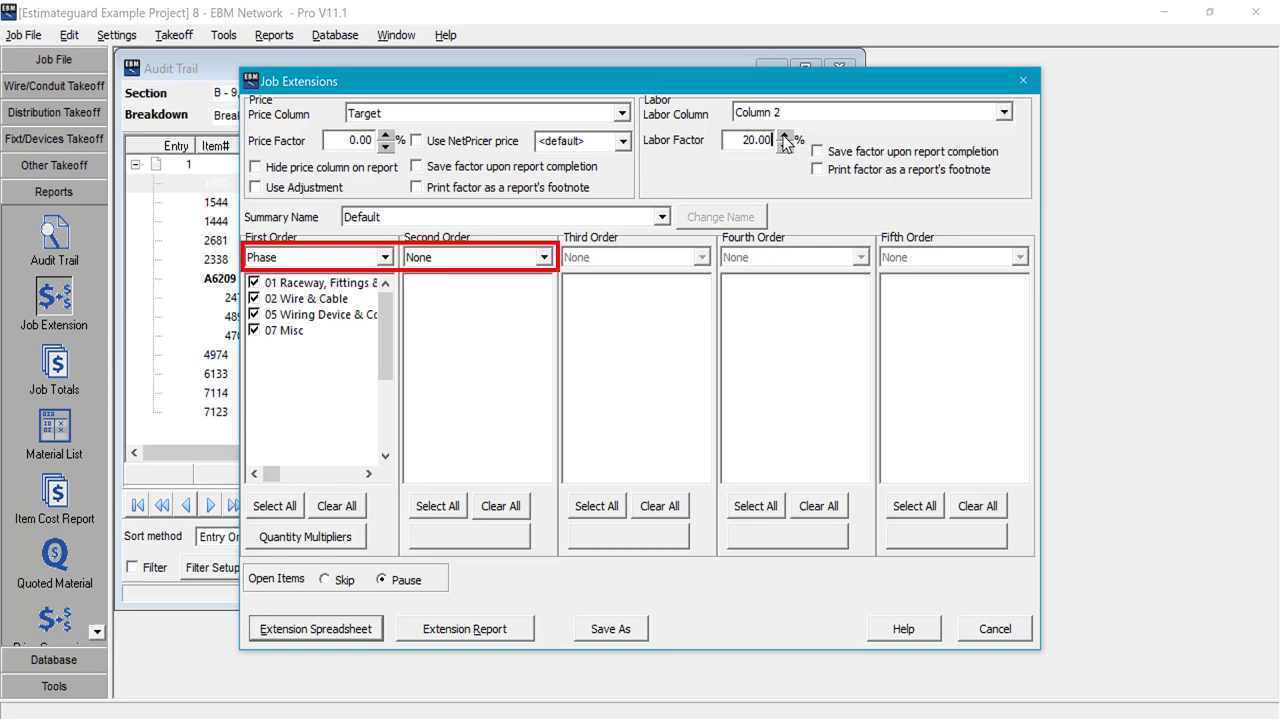
Group the Job Extension summary by Section first, then by Phase.
click(318, 256)
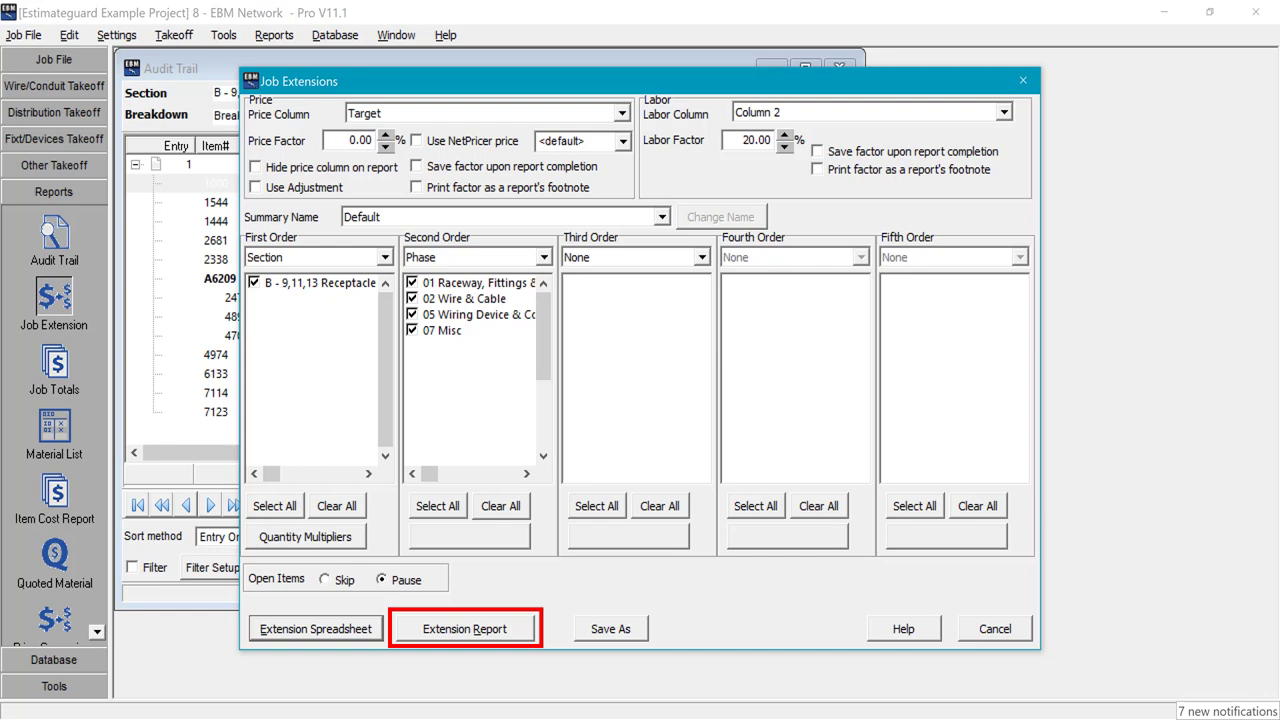
Generate the Extension Report for the receptacles section with phase subtotals and job total.
click(464, 628)
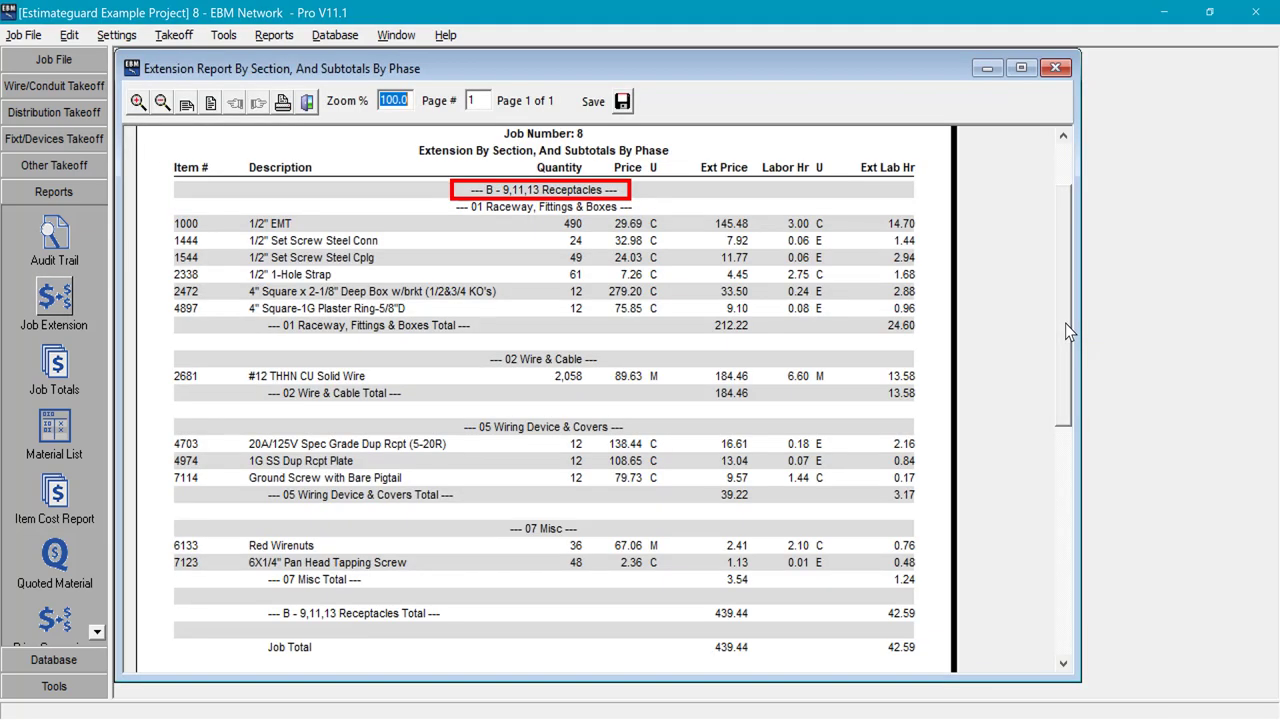